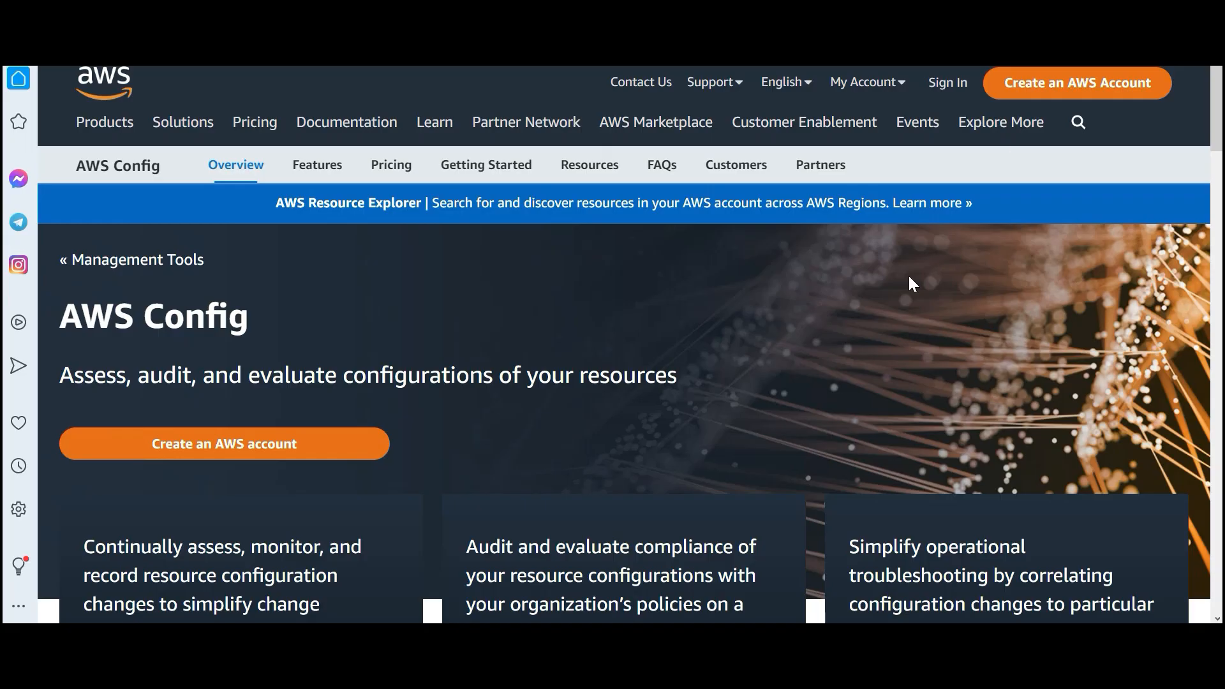
pyautogui.moveTo(350, 397)
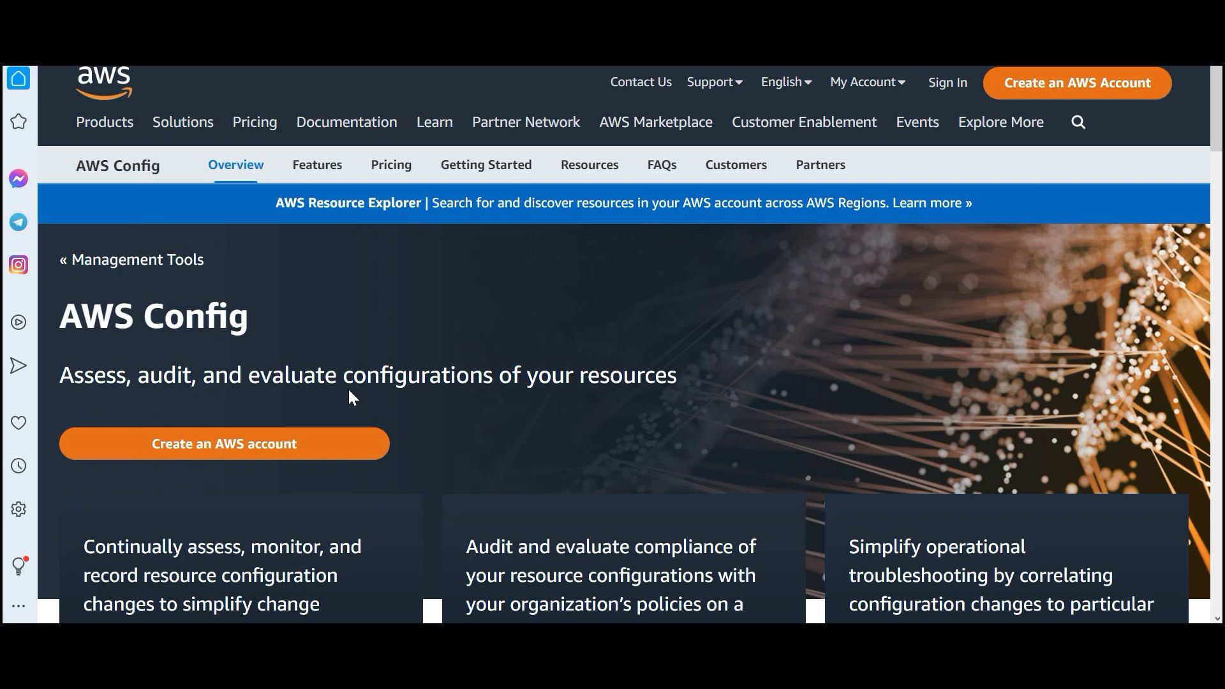
# - Highlight 'configurations' in the Config tagline and a Systems Manager word, then cross out options A and B
pyautogui.doubleClick(413, 375)
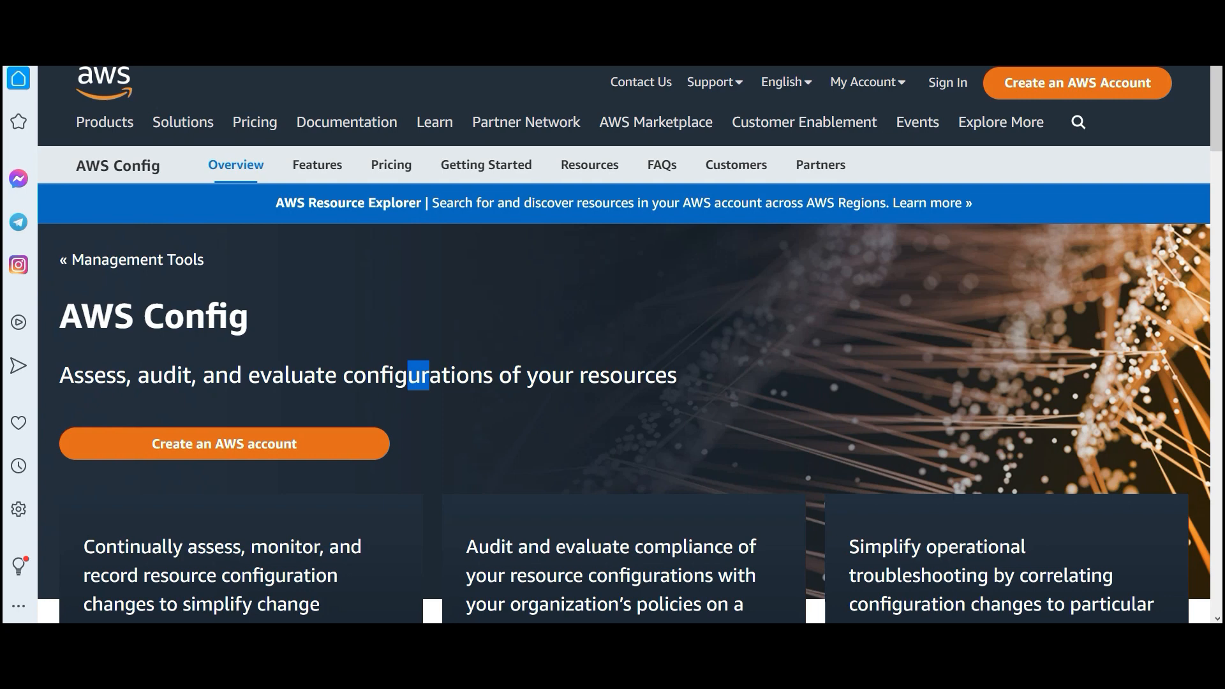
pyautogui.doubleClick(417, 375)
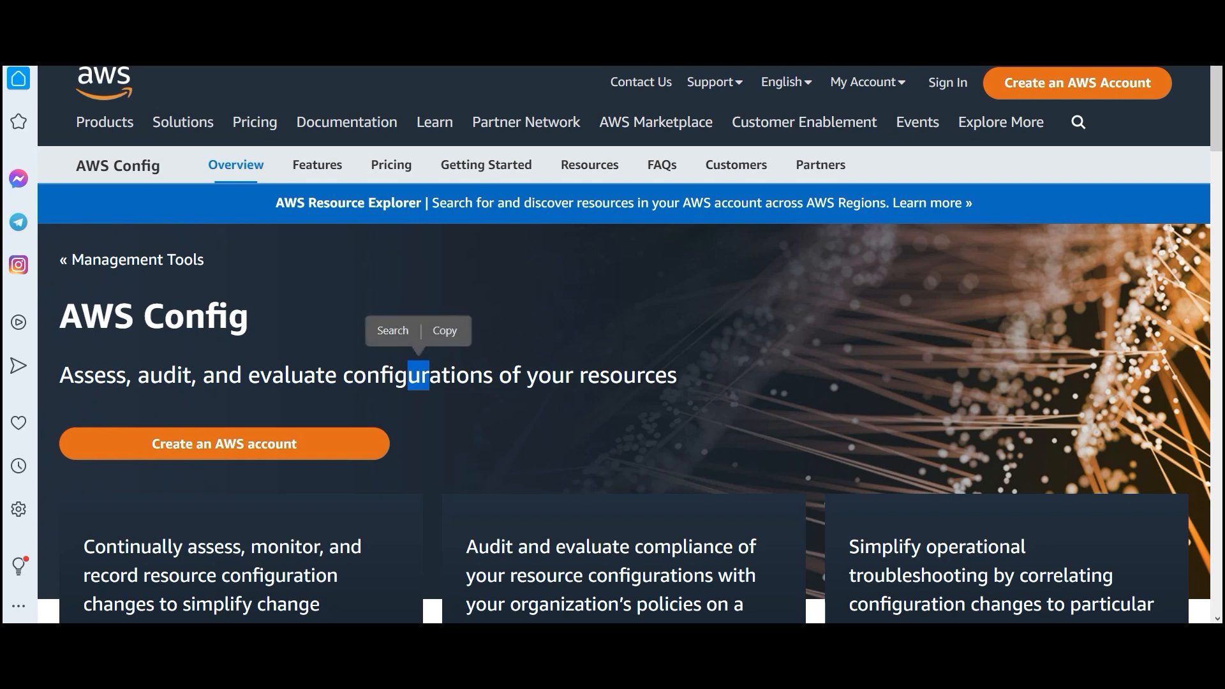
pyautogui.moveTo(458, 398)
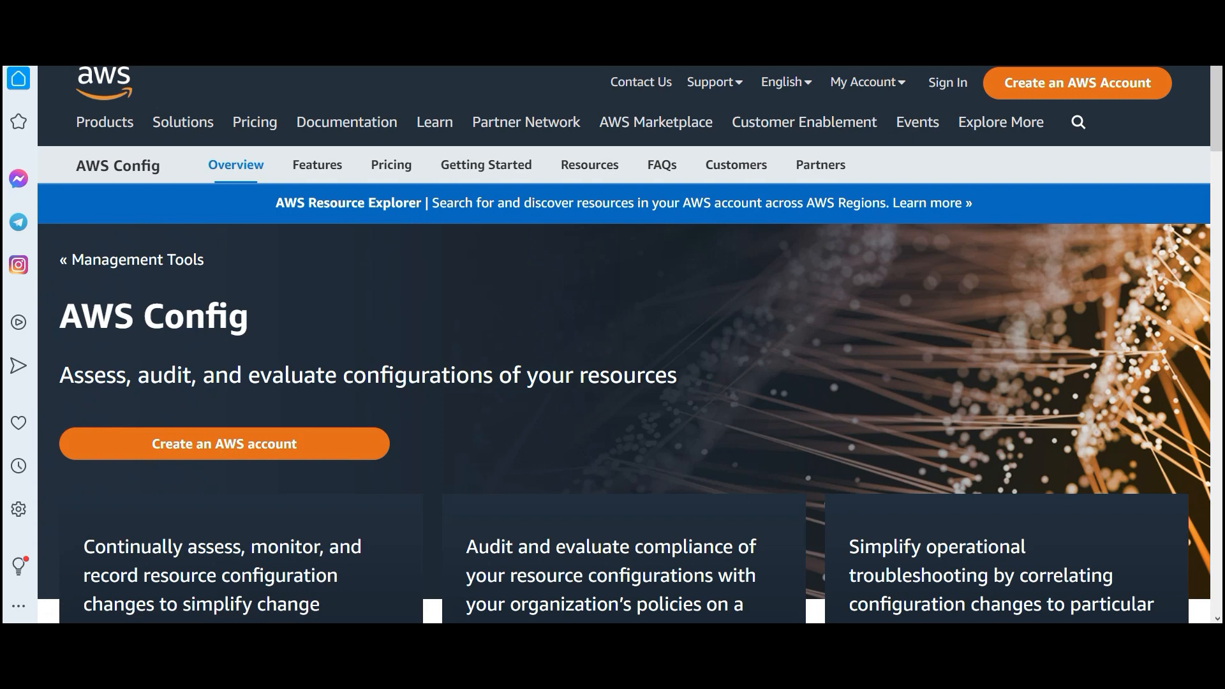
pyautogui.moveTo(1077, 83)
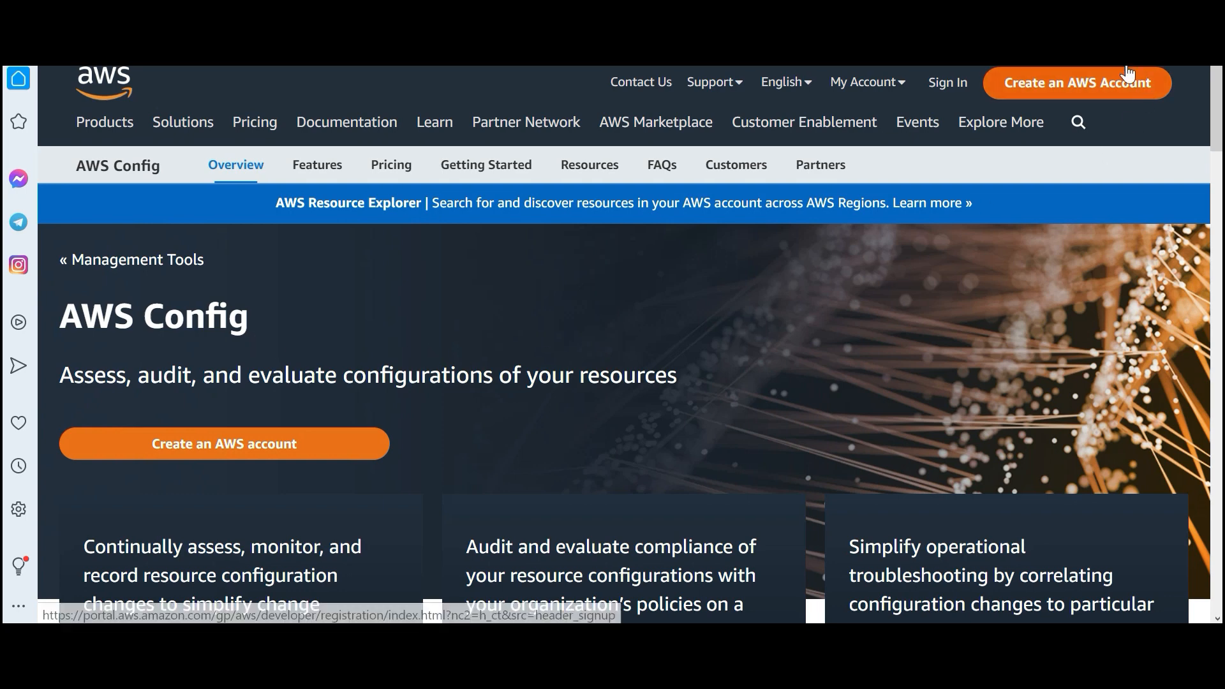
pyautogui.click(1000, 121)
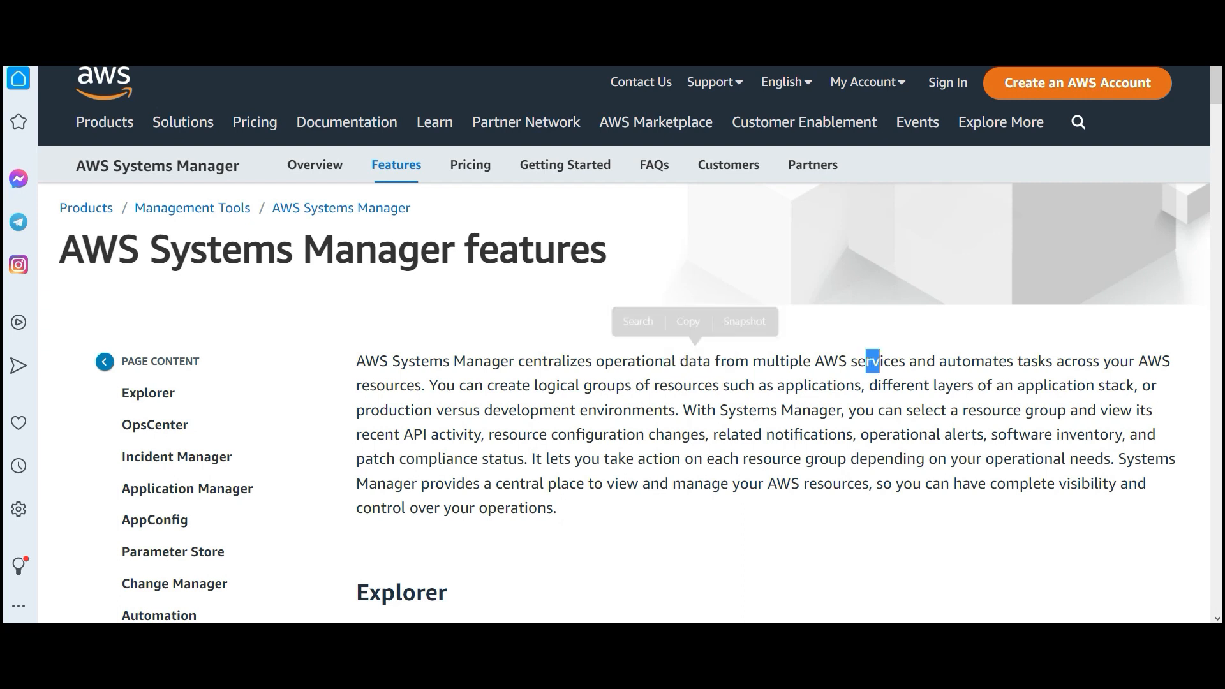
pyautogui.doubleClick(1031, 361)
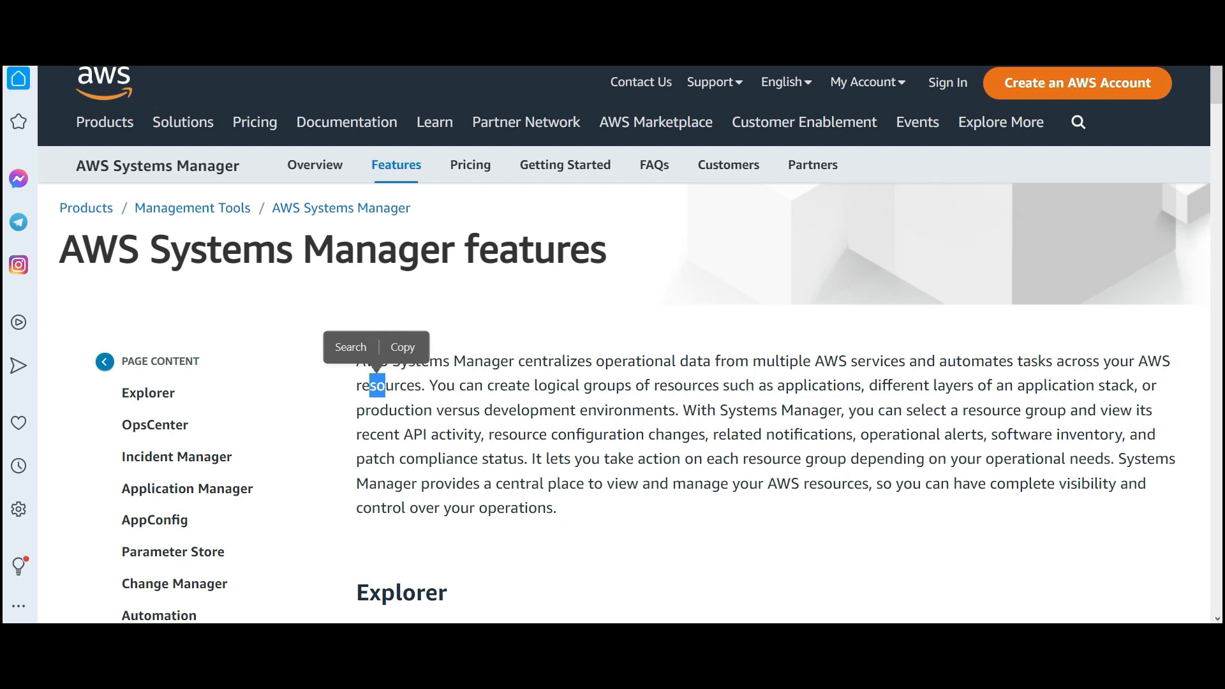
pyautogui.moveTo(782, 538)
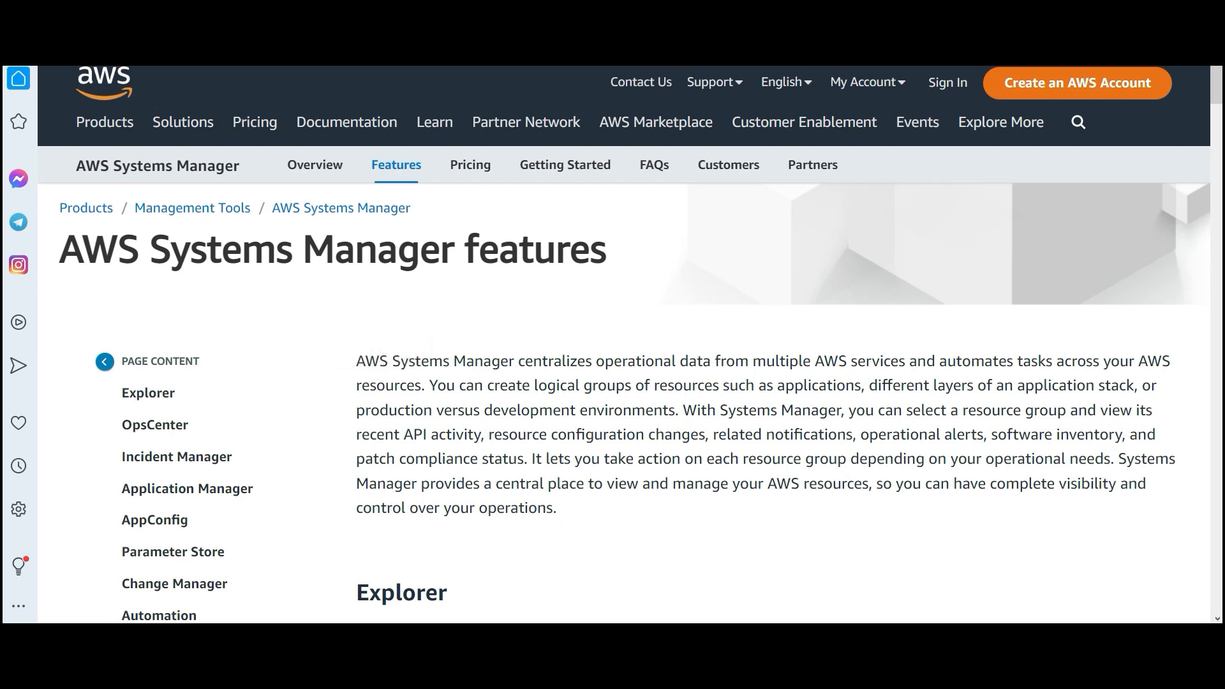
pyautogui.moveTo(545, 385); pyautogui.dragTo(699, 386)
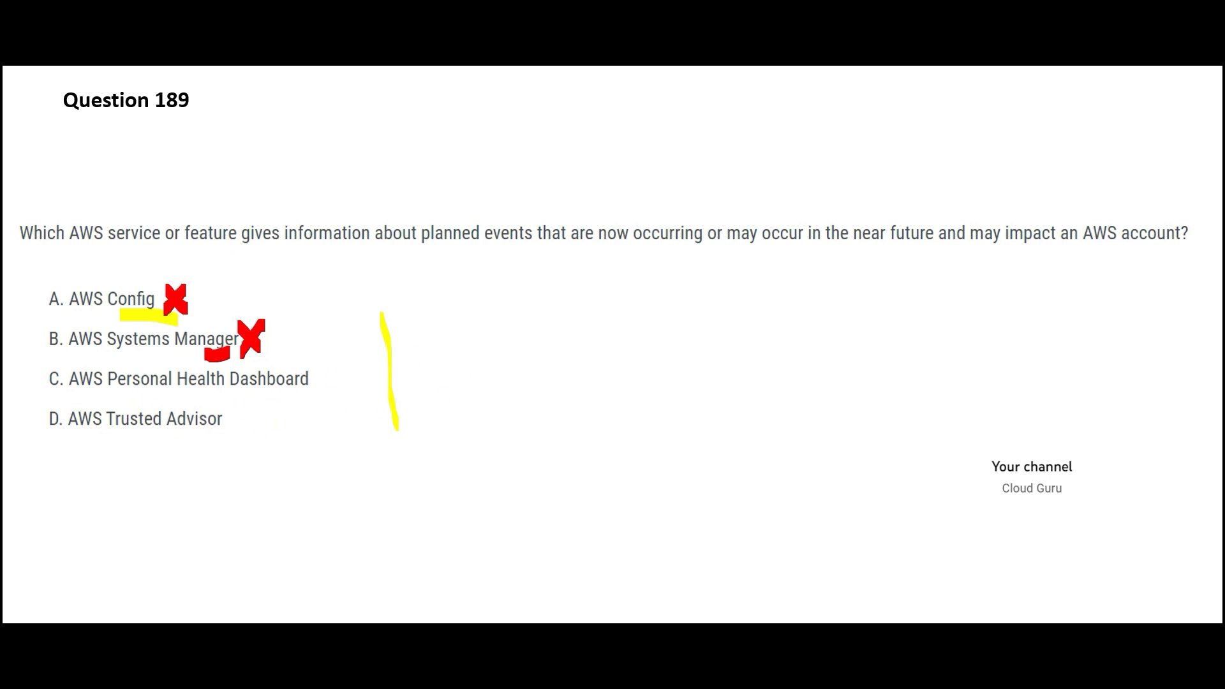
pyautogui.moveTo(173, 400); pyautogui.dragTo(262, 400)
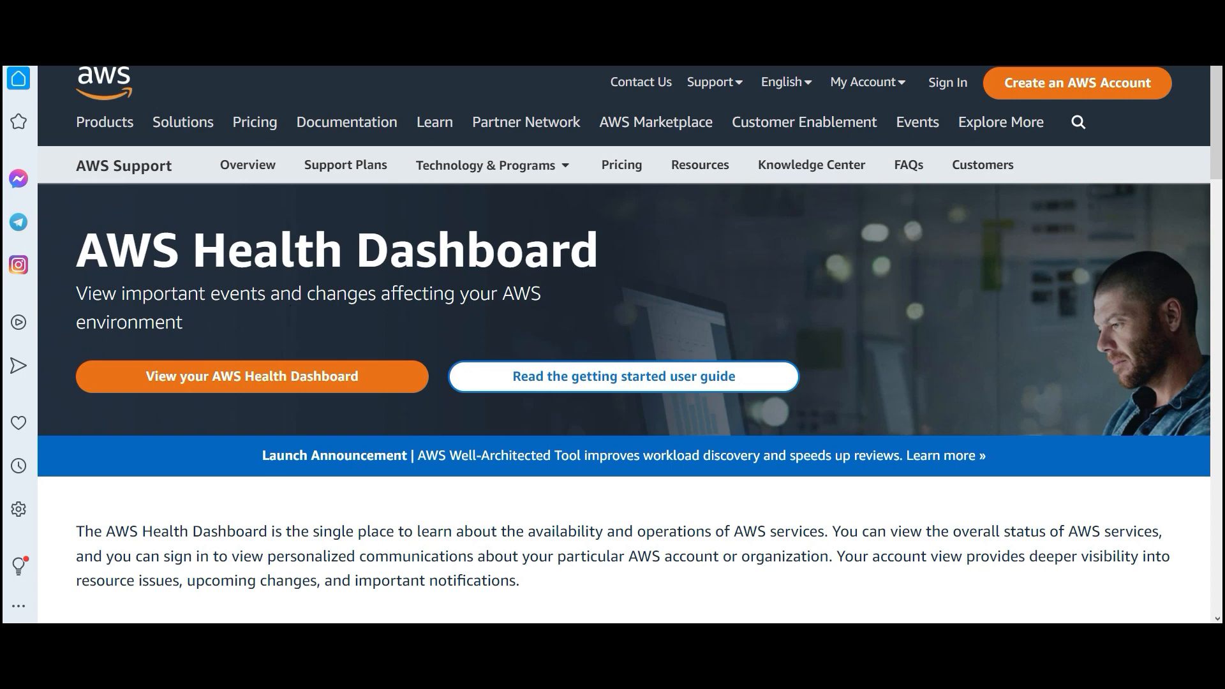
pyautogui.doubleClick(234, 293)
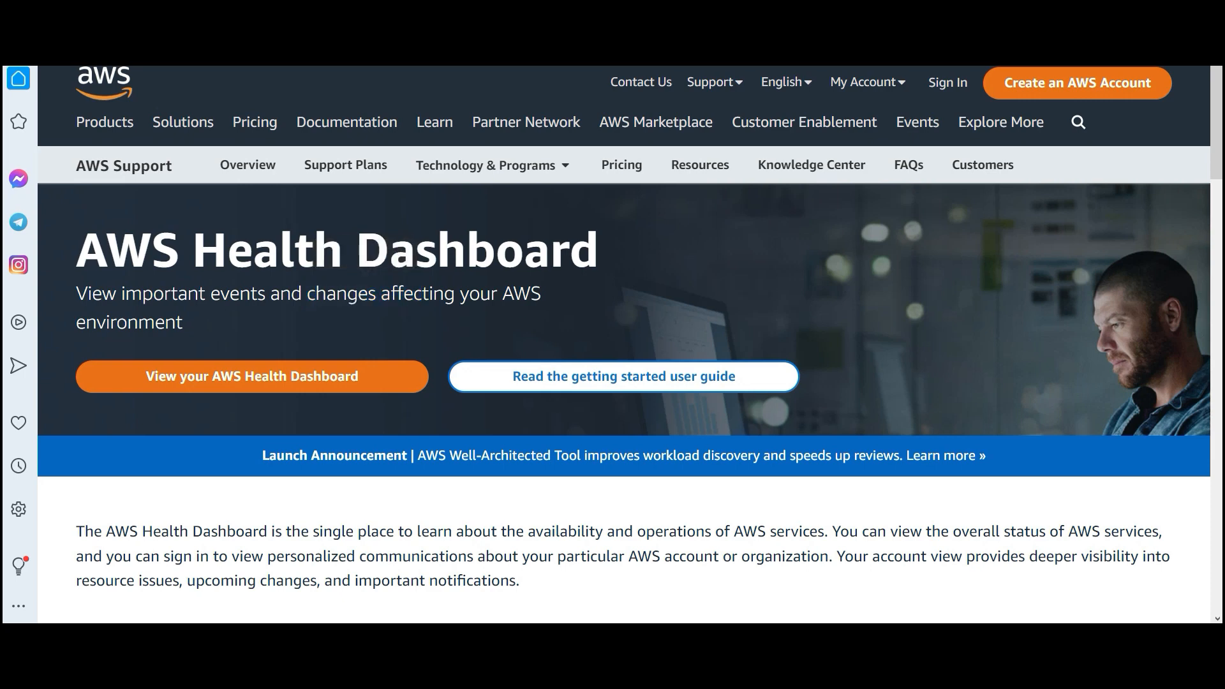
pyautogui.scroll(-3)
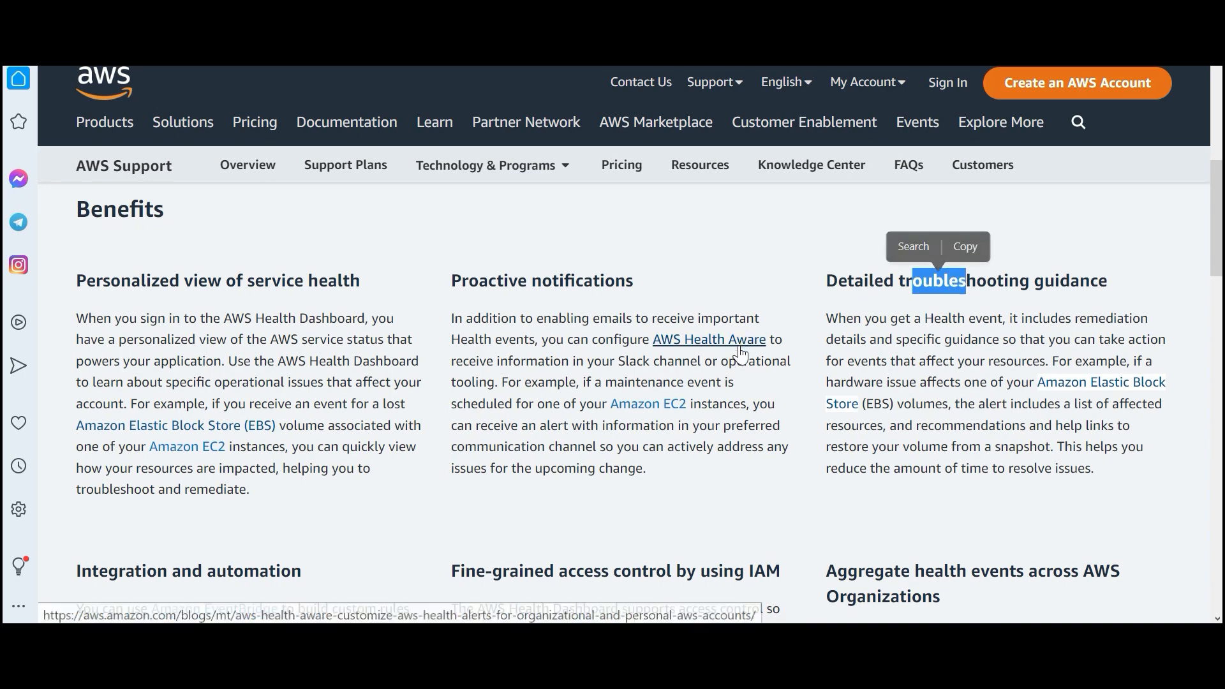
pyautogui.scroll(-3)
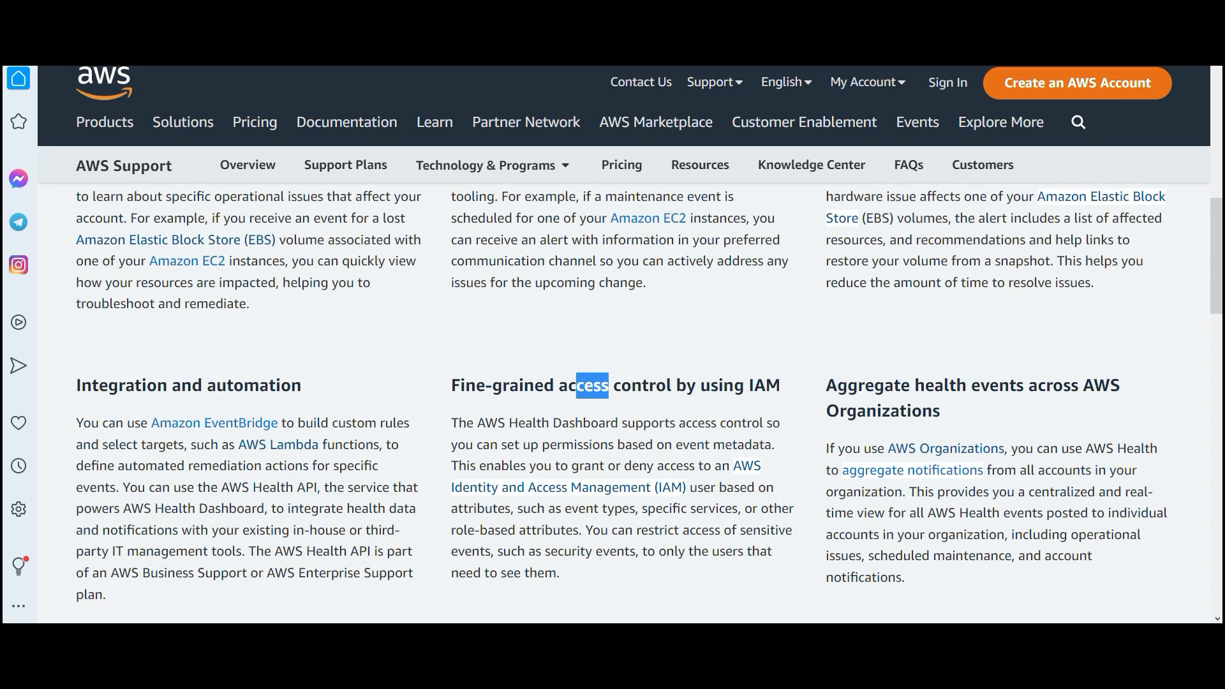
pyautogui.doubleClick(164, 385)
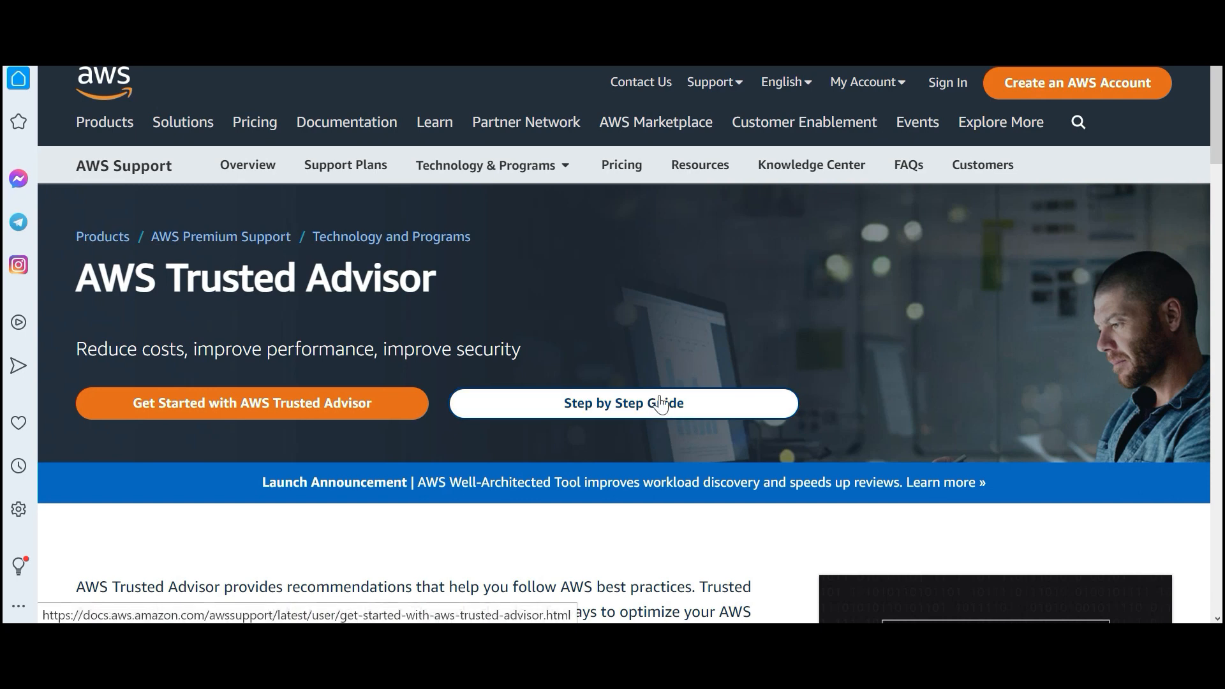
pyautogui.moveTo(908, 164)
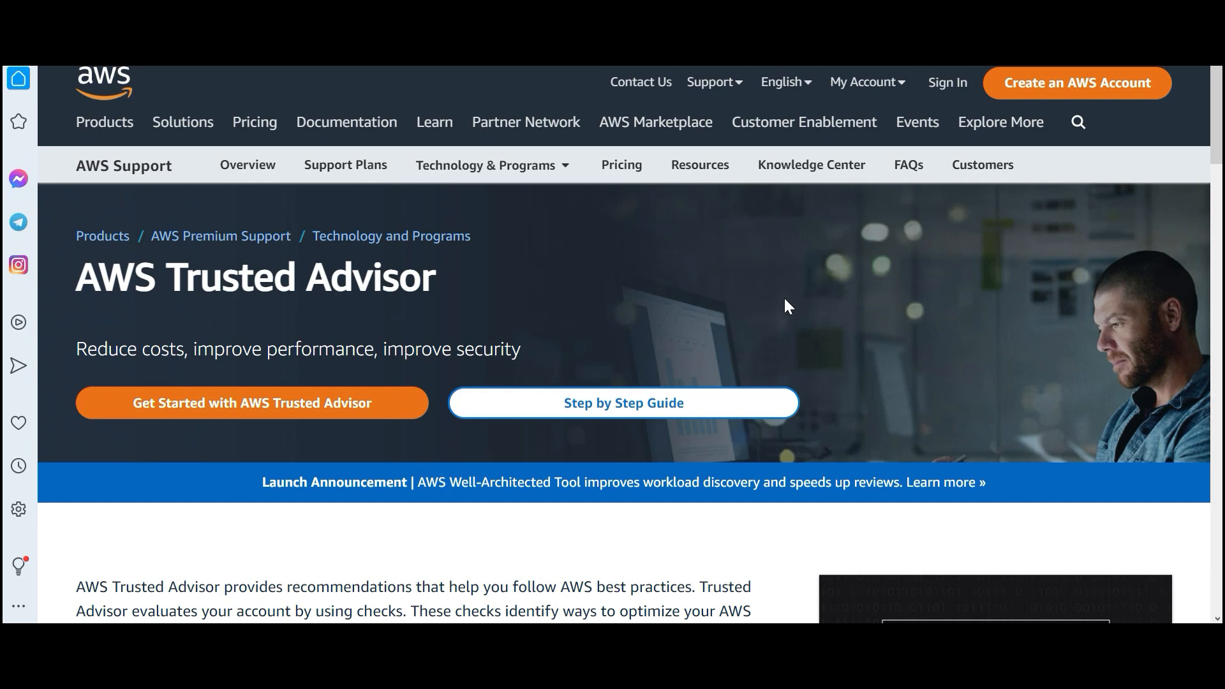
pyautogui.moveTo(946, 329)
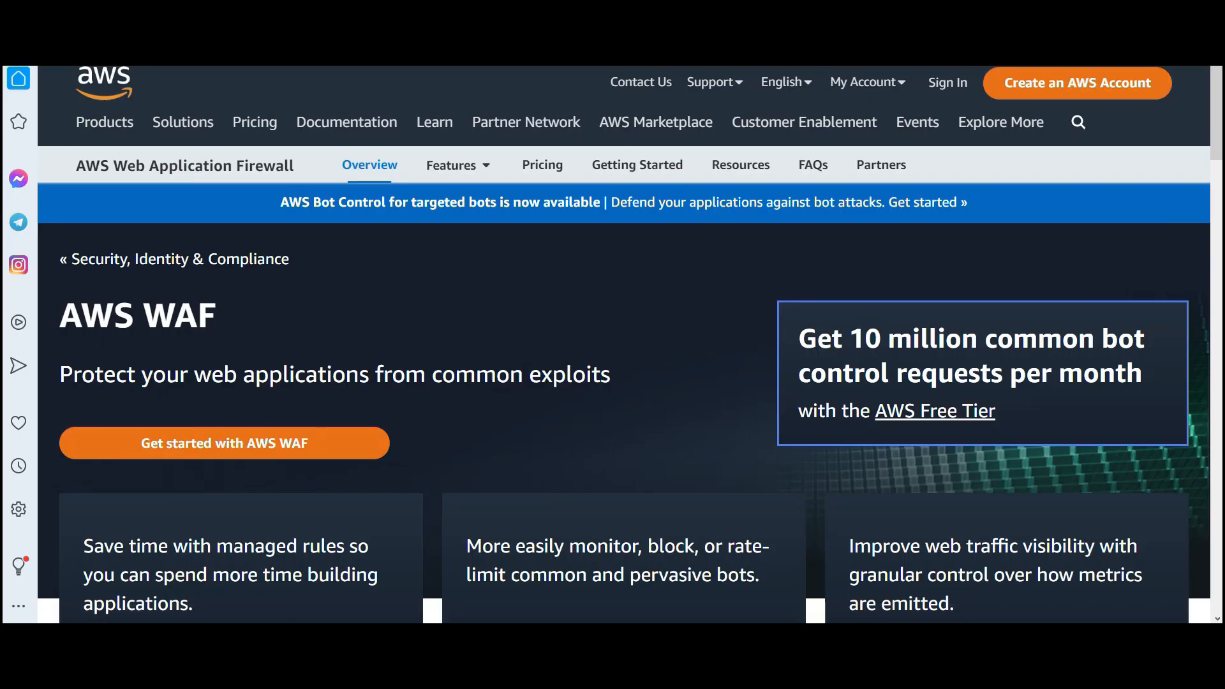
# - Highlight the AWS WAF tagline about common exploits, then follow a link to AWS Organizations
pyautogui.doubleClick(515, 375)
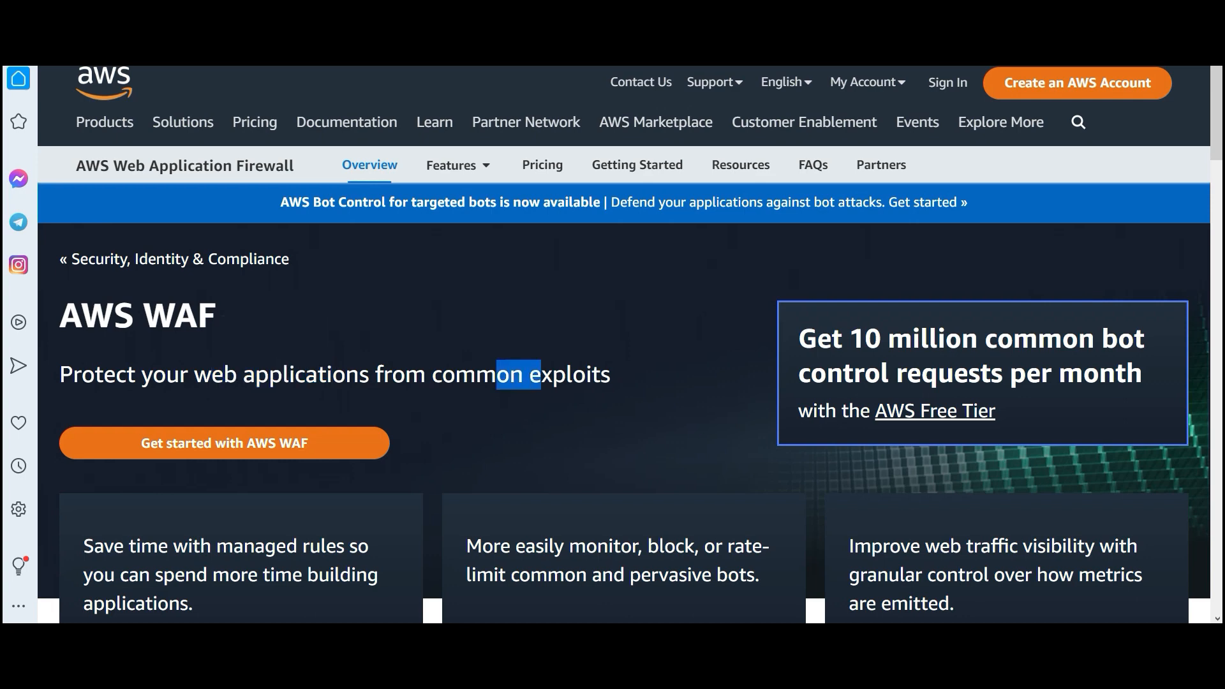
pyautogui.click(623, 422)
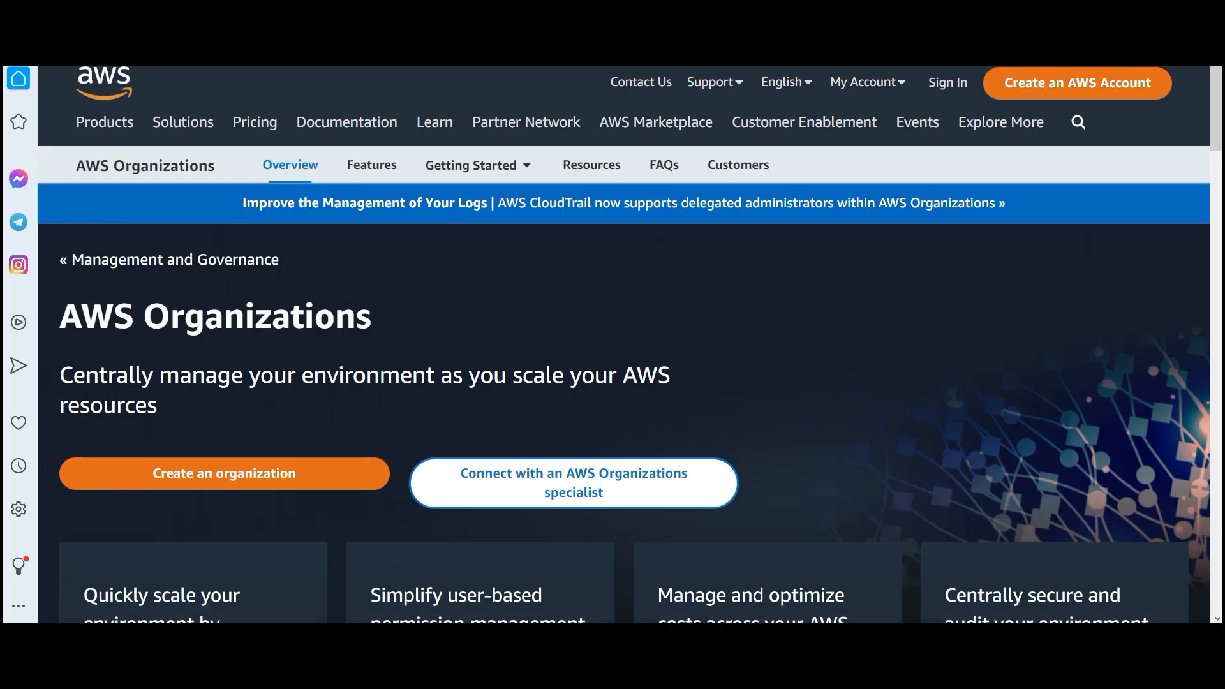
# - Highlight 'environment' in the AWS Organizations tagline and scroll down to the benefit cards
pyautogui.doubleClick(400, 375)
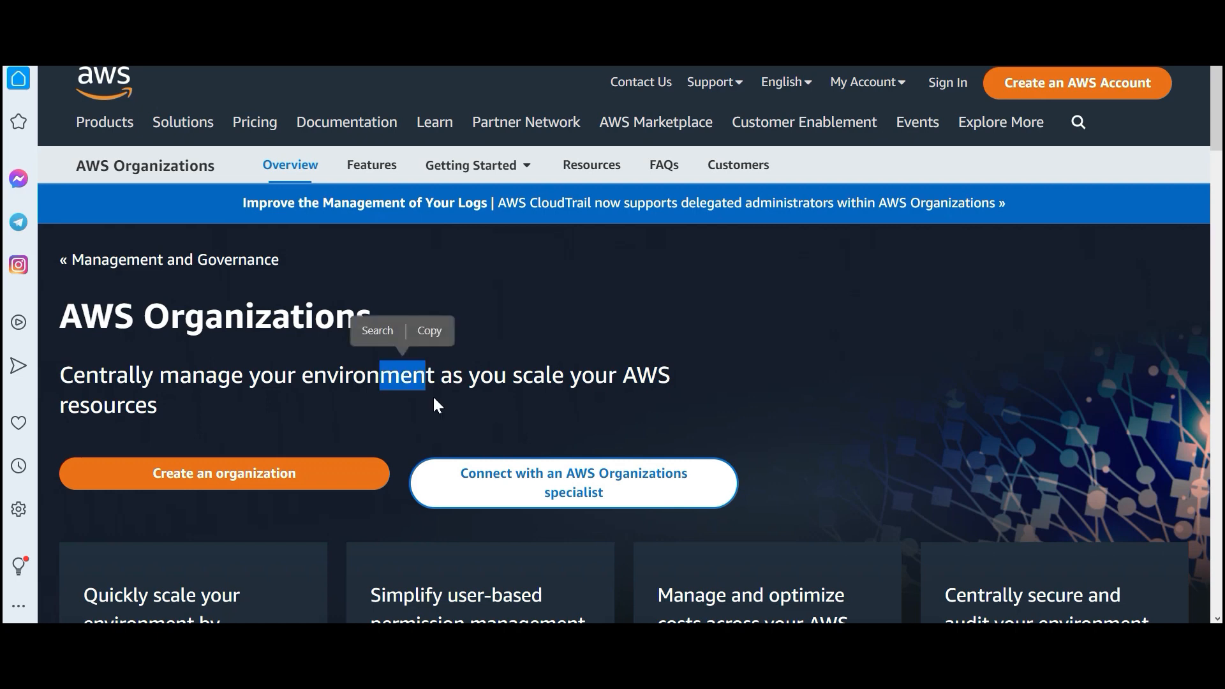
pyautogui.scroll(-3)
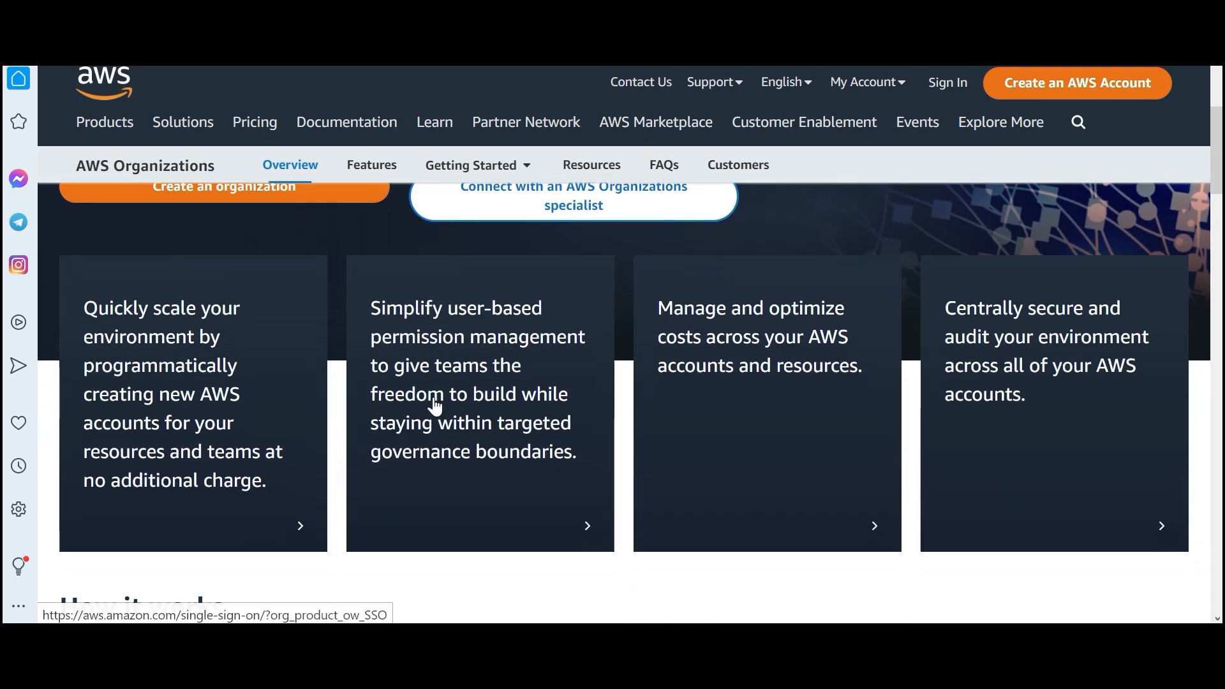
pyautogui.scroll(-3)
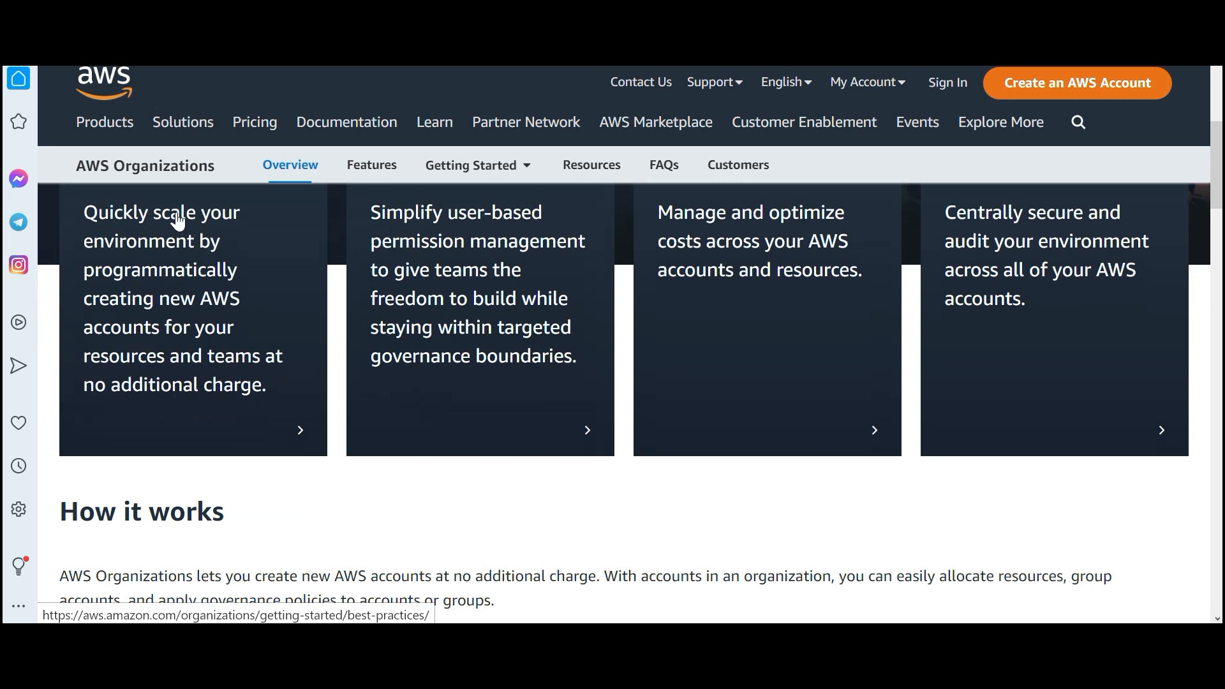
pyautogui.moveTo(175, 297)
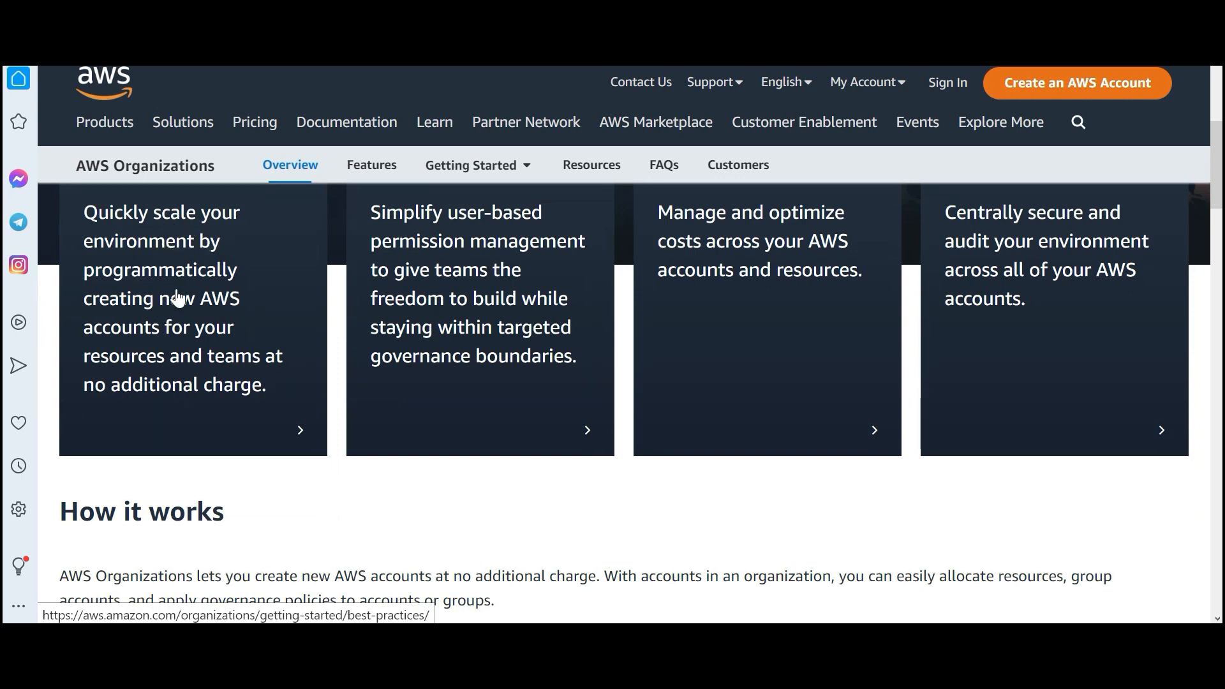
pyautogui.moveTo(156, 335)
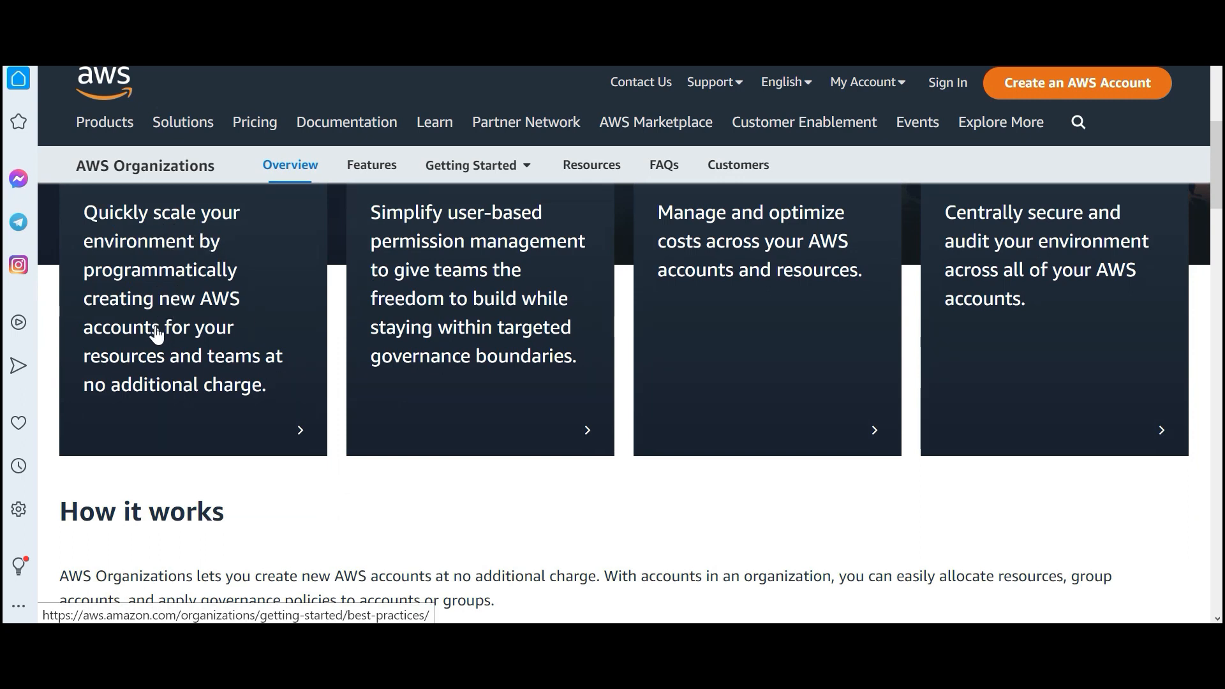
pyautogui.moveTo(498, 252)
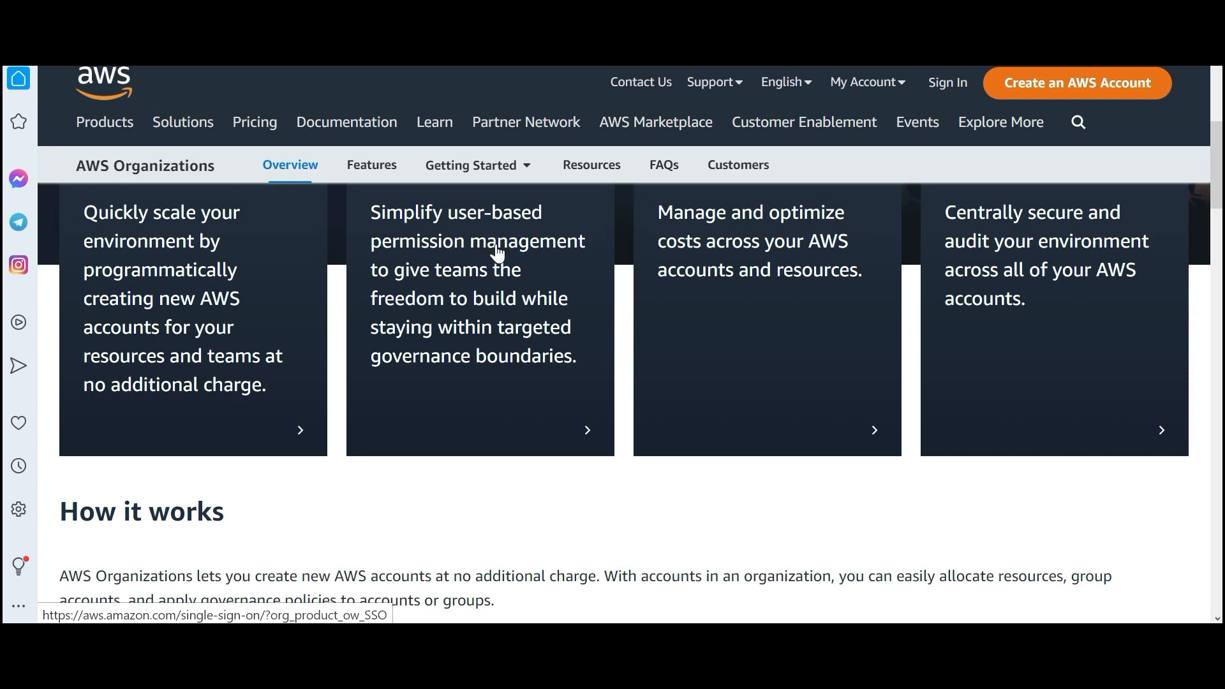
pyautogui.moveTo(737, 258)
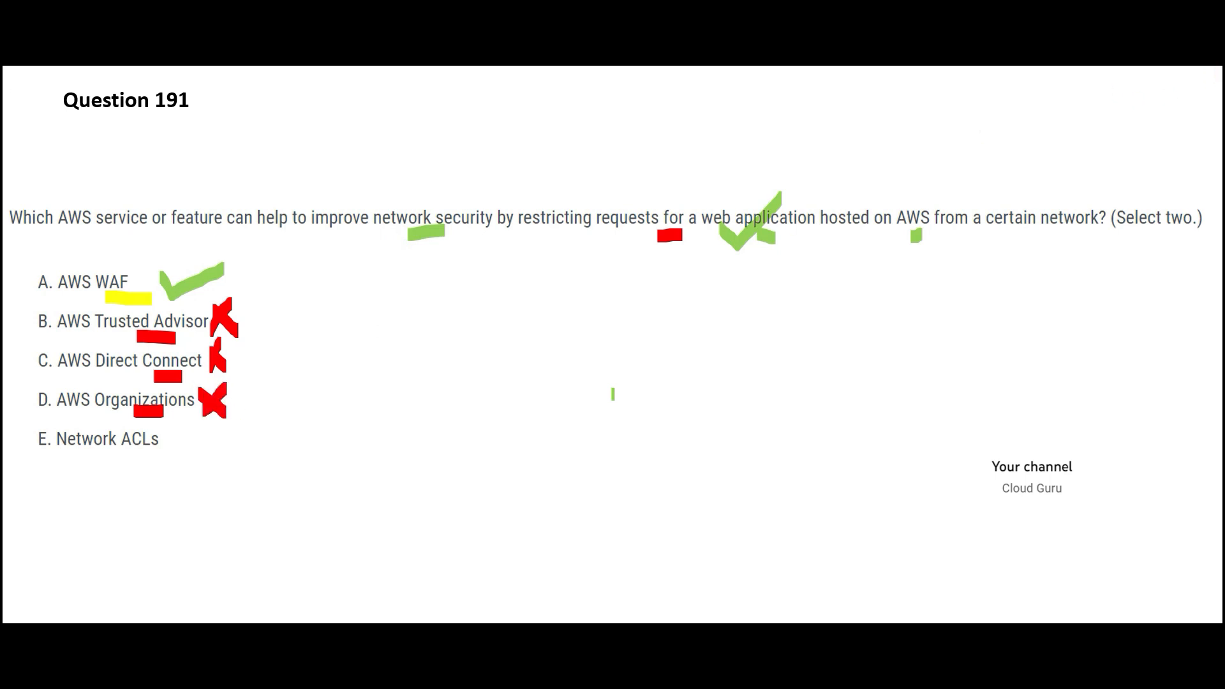
# - Switch to the VPC Network ACLs guide page and highlight 'denies' in the ACL definition
pyautogui.click(227, 438)
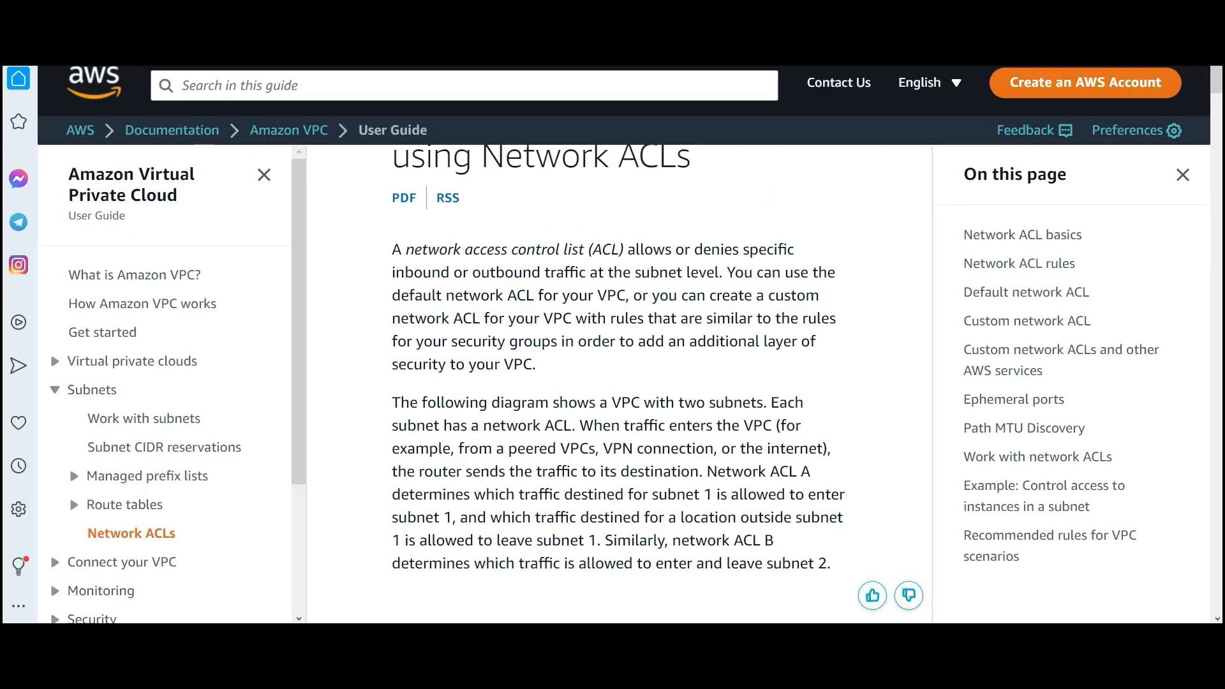
pyautogui.doubleClick(714, 249)
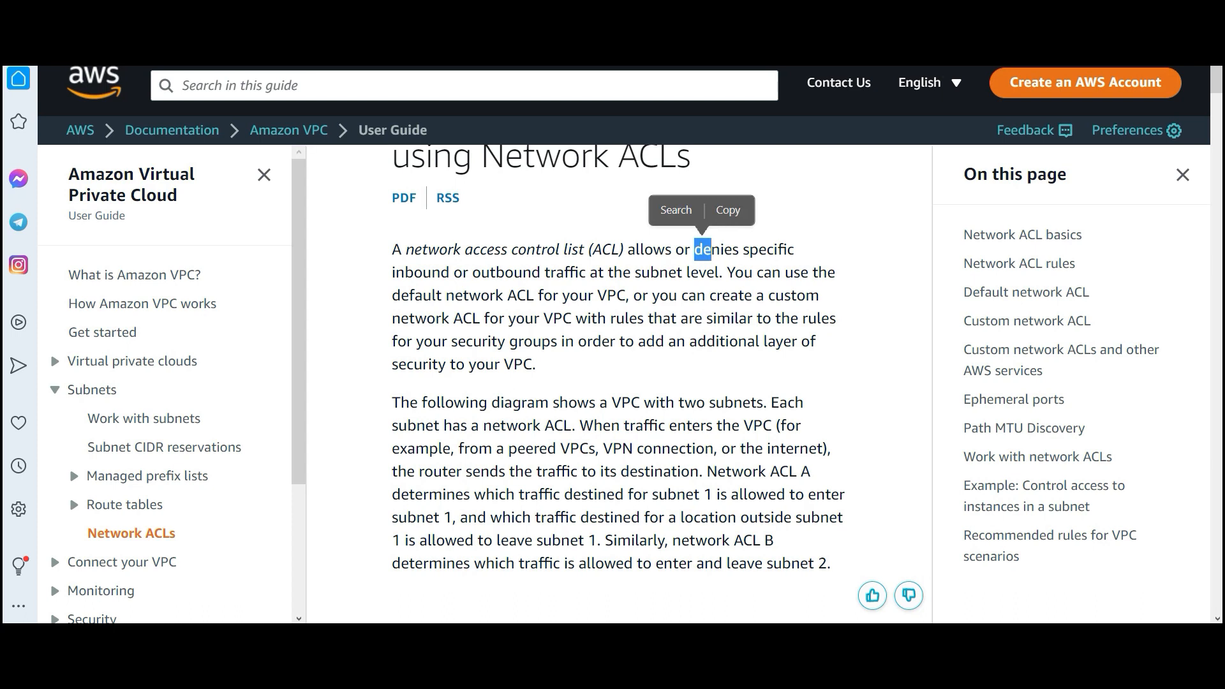
pyautogui.doubleClick(427, 271)
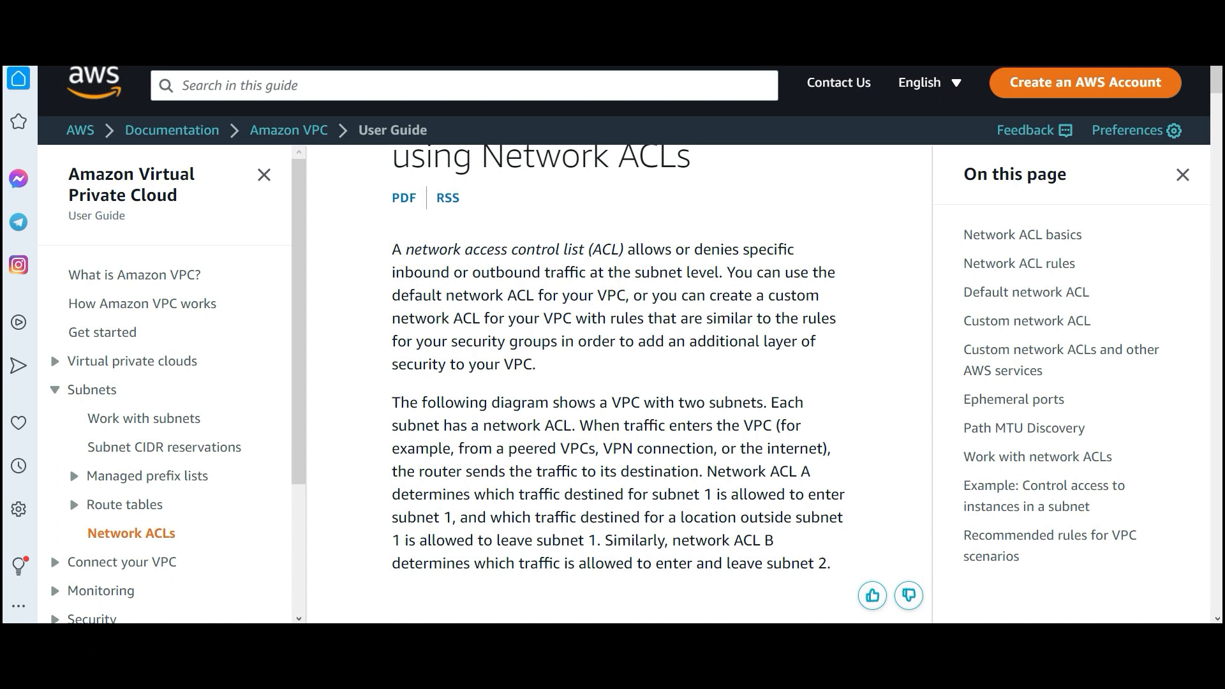
pyautogui.doubleClick(717, 250)
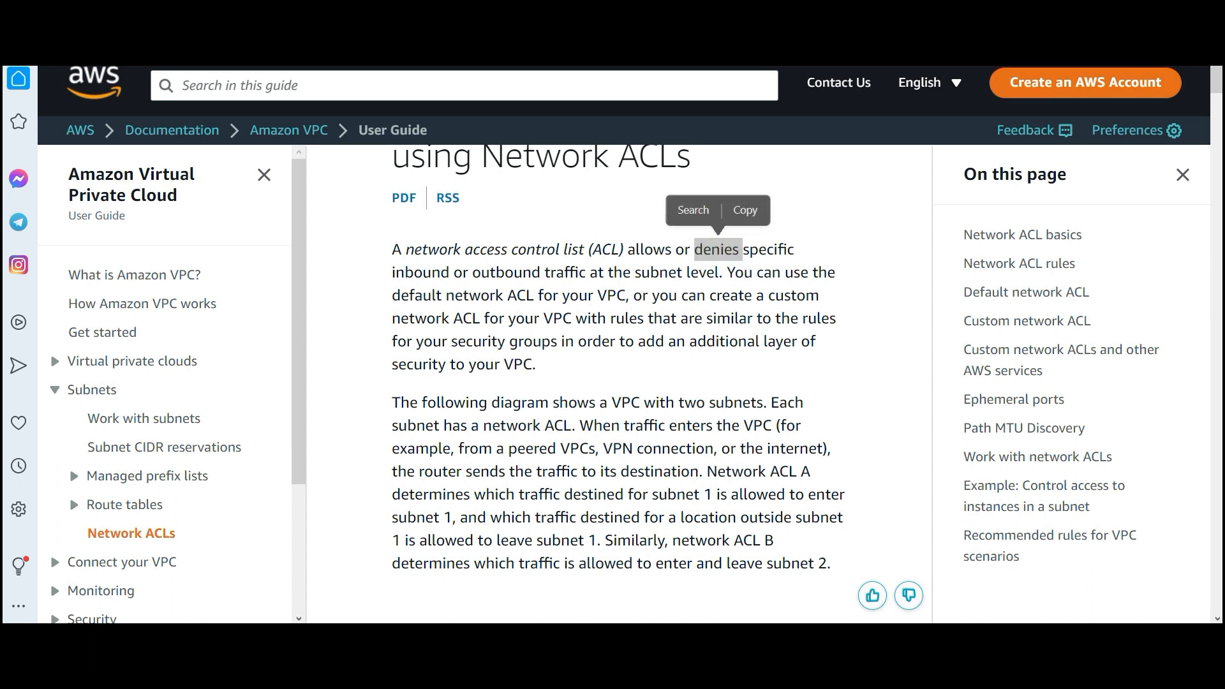
pyautogui.moveTo(863, 263)
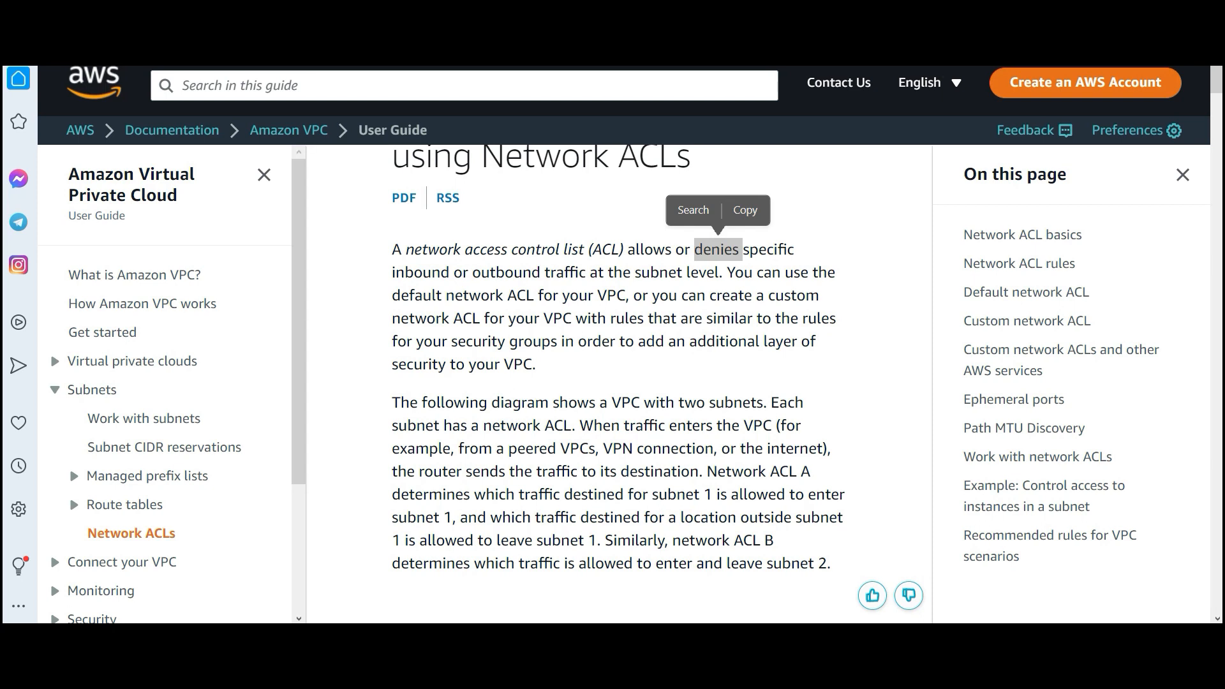
pyautogui.doubleClick(714, 250)
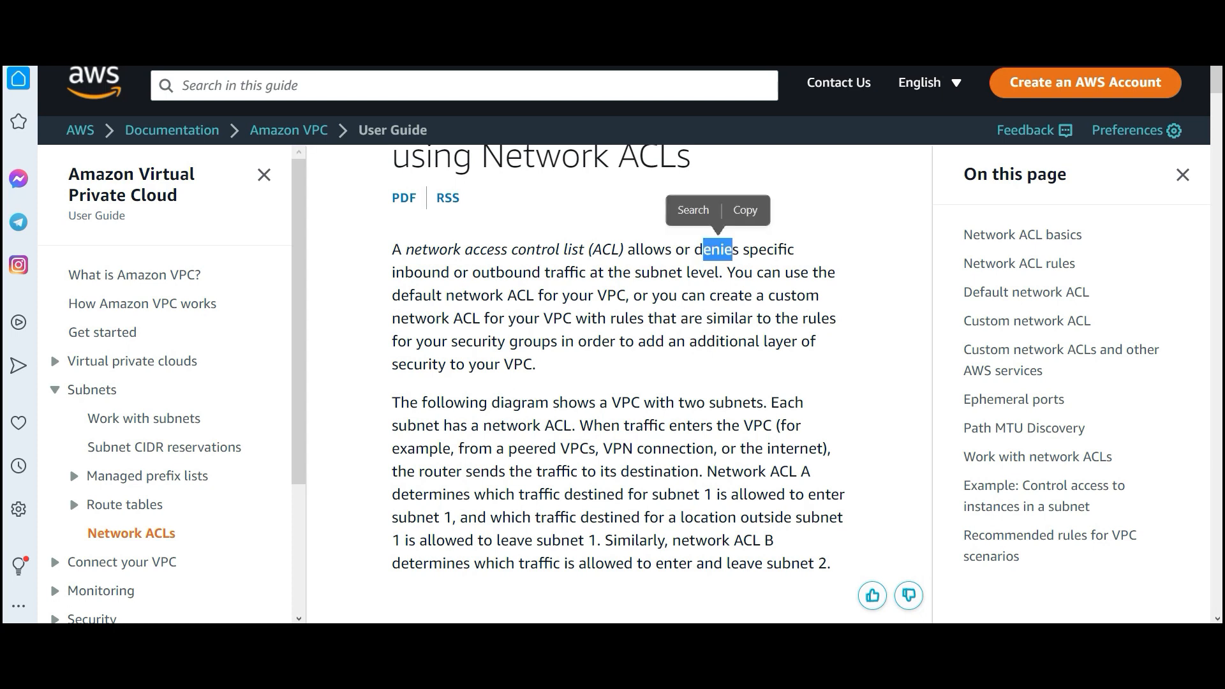